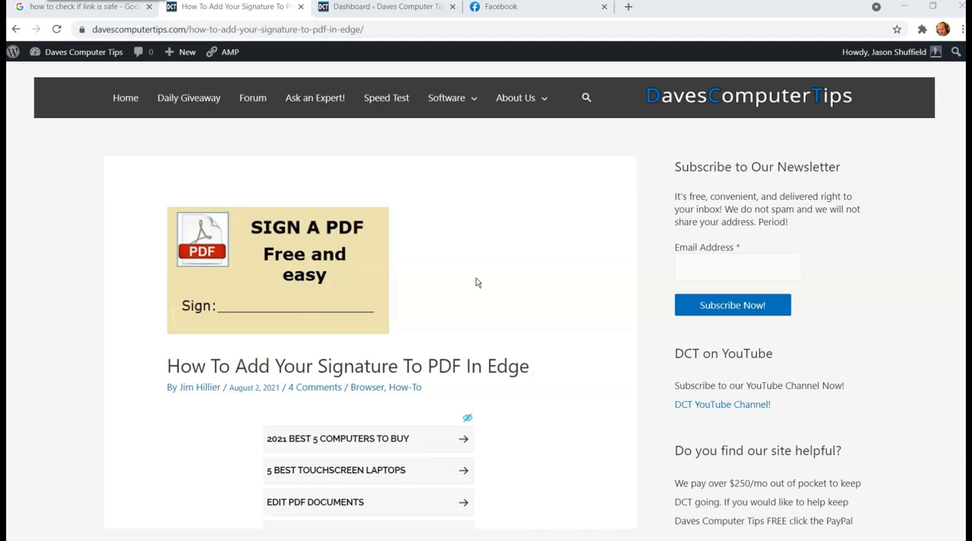
mouse_move(599, 199)
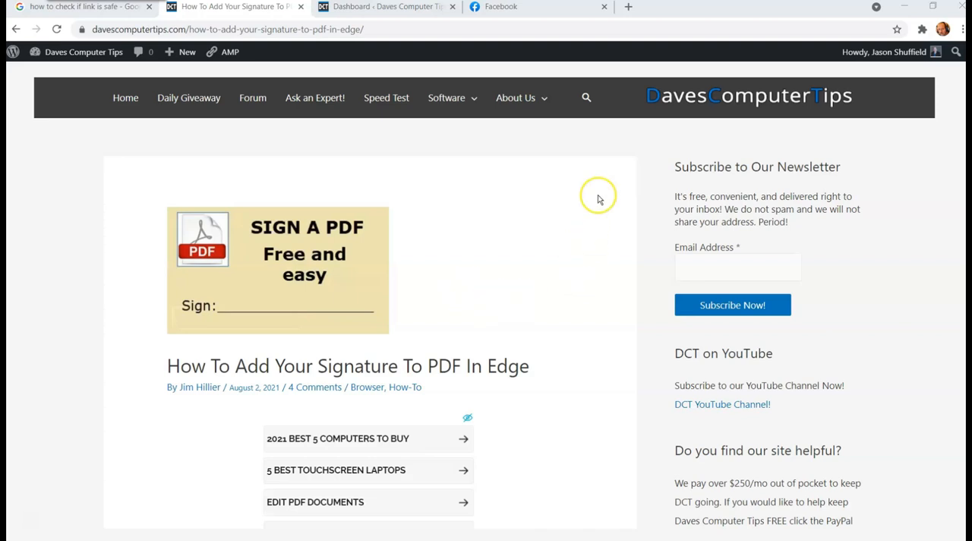
mouse_move(562, 204)
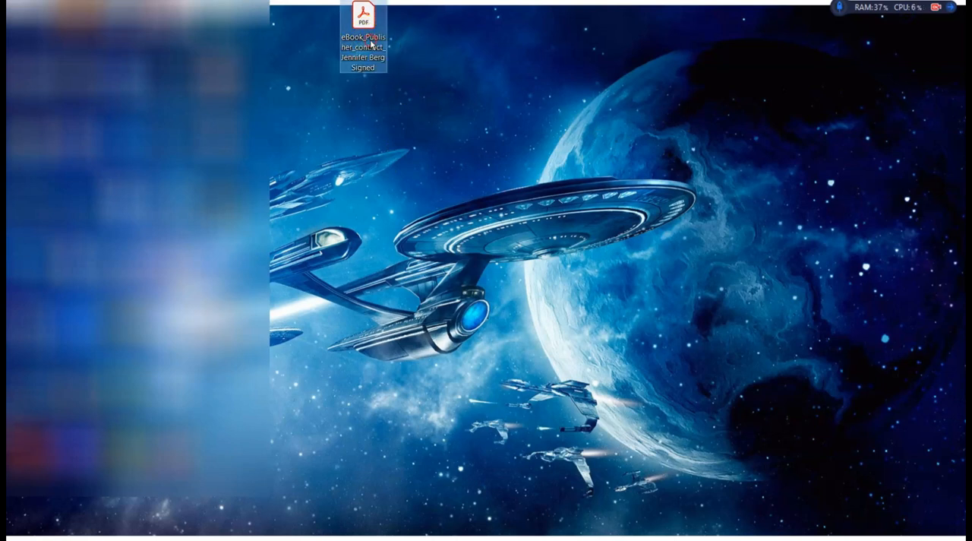
Step: Open the contract PDF from the desktop with Microsoft Edge via Open with
right_click(363, 23)
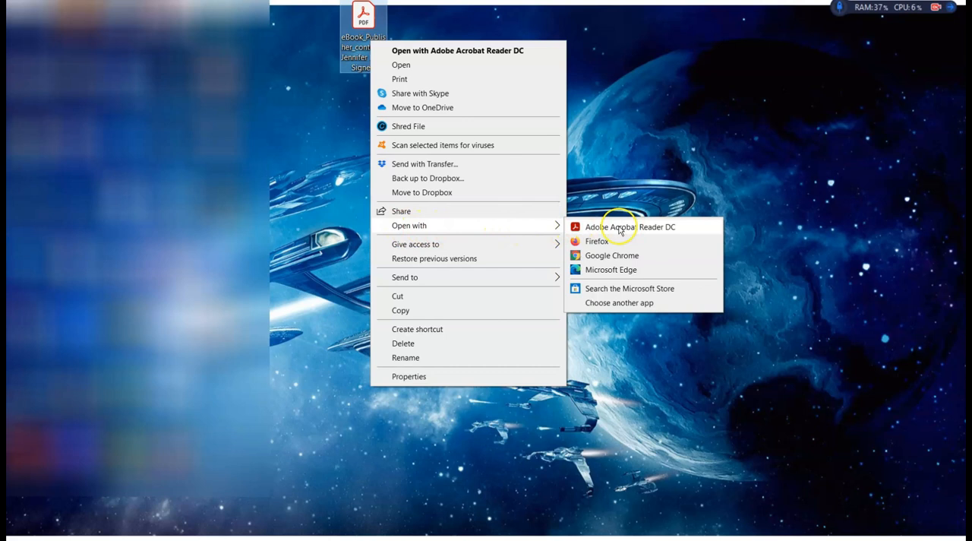
mouse_move(644, 231)
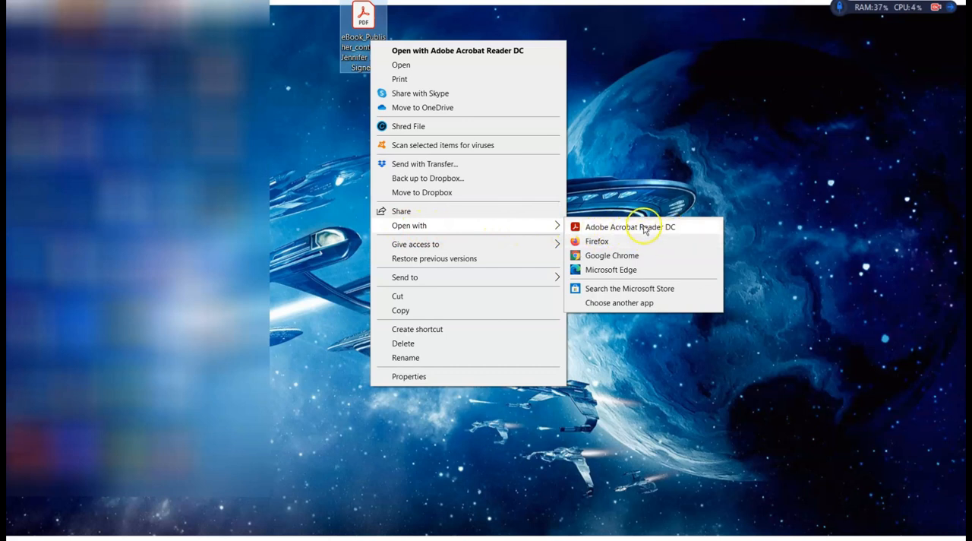
mouse_move(599, 270)
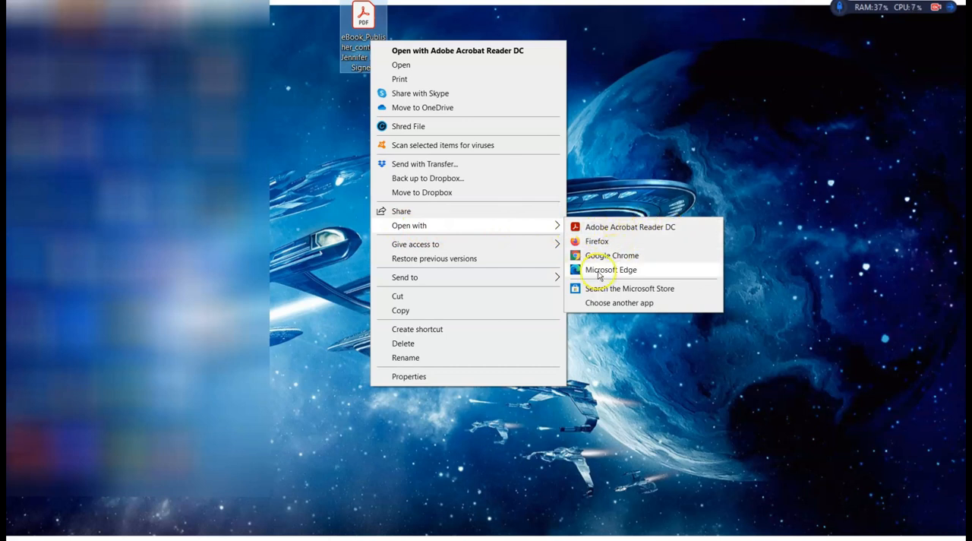
left_click(611, 269)
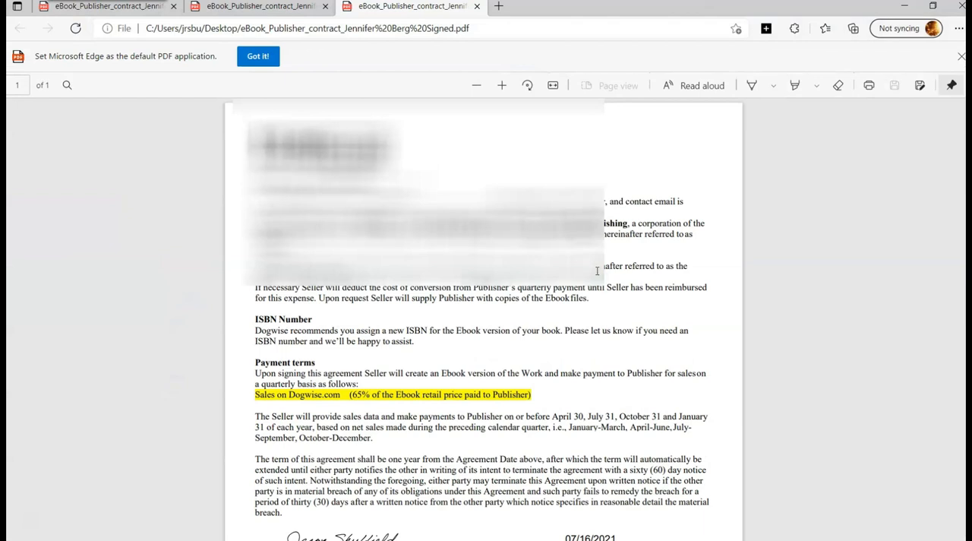
mouse_move(140, 29)
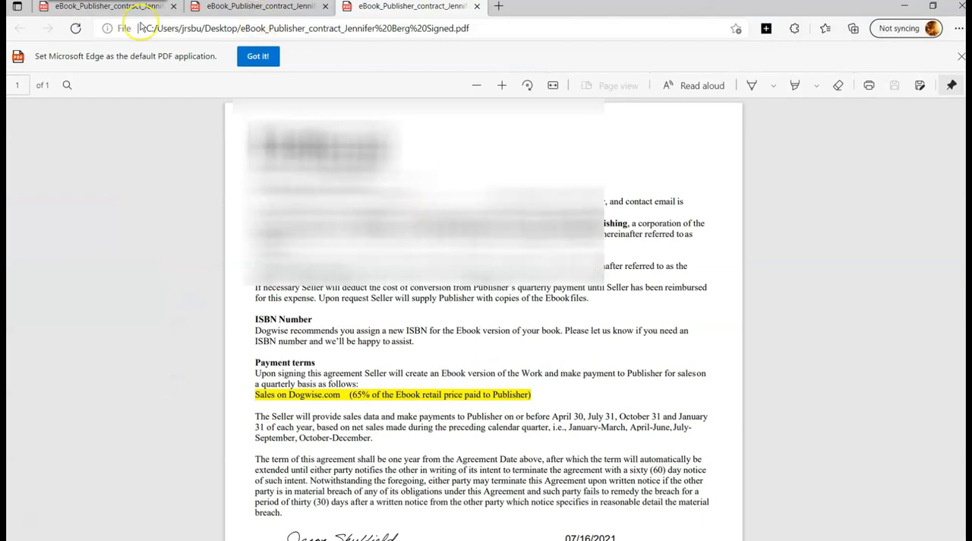
mouse_move(487, 194)
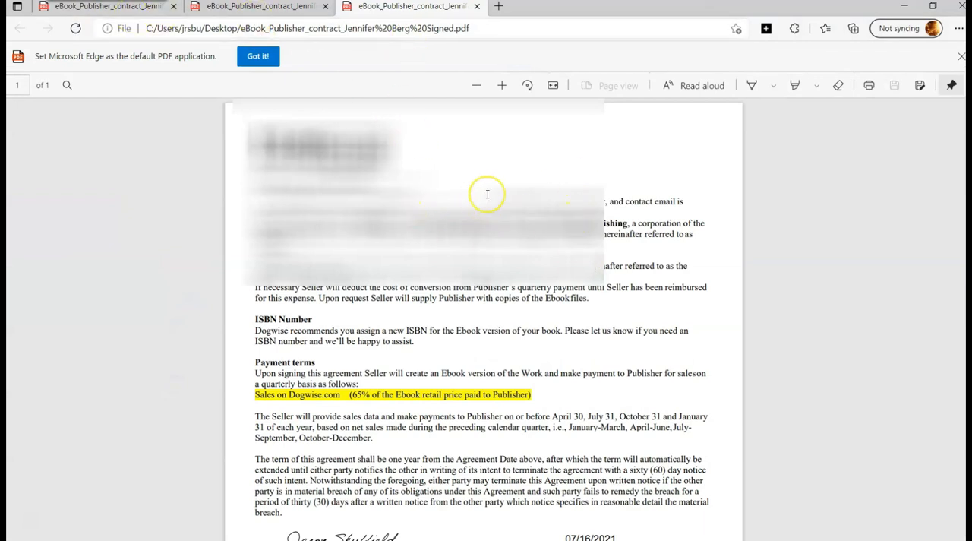
mouse_move(537, 190)
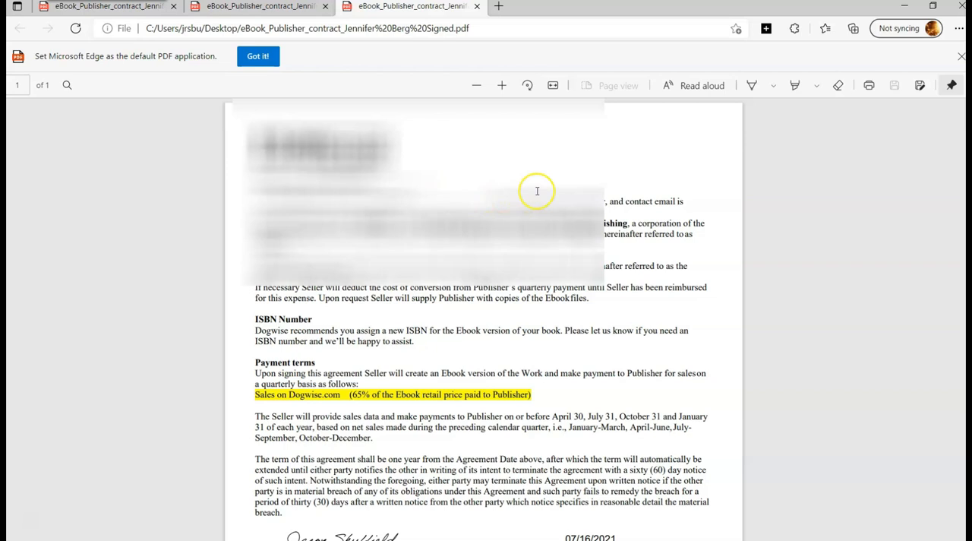
Step: Scroll the contract down to the signature, date and empty publisher fields
scroll("down", 3)
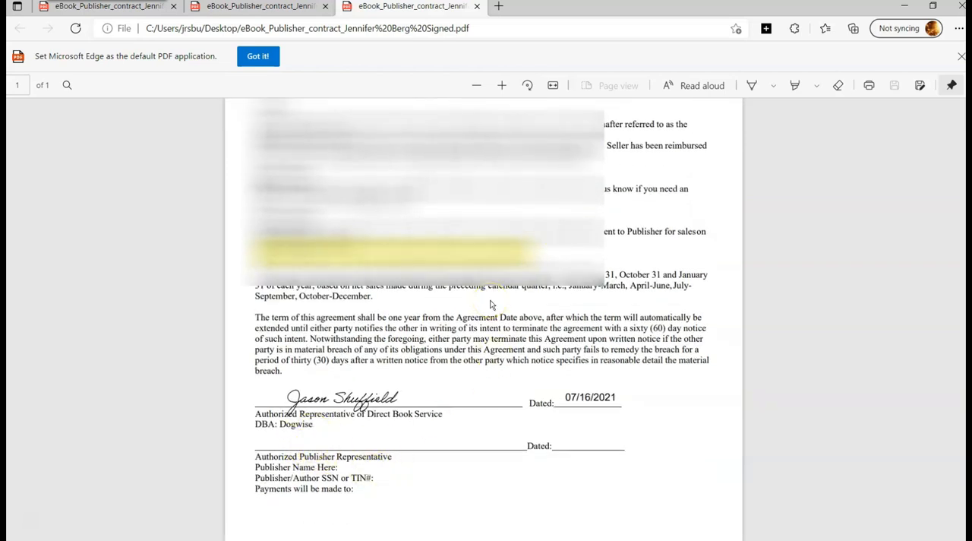
mouse_move(340, 86)
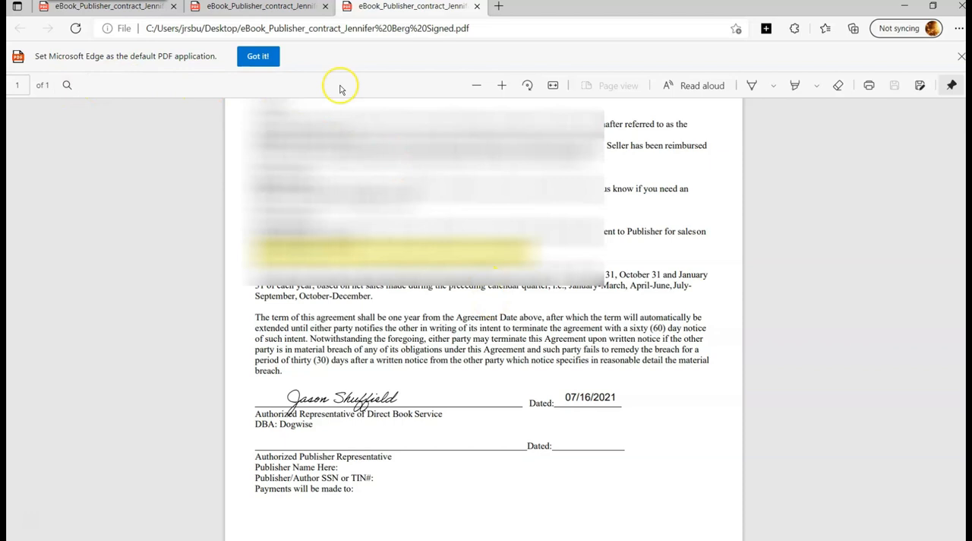
mouse_move(655, 90)
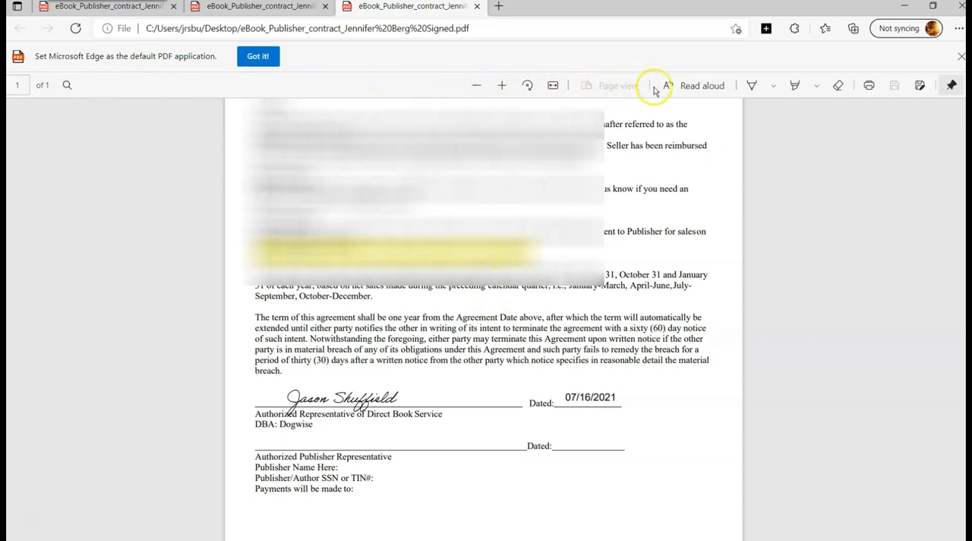
mouse_move(752, 85)
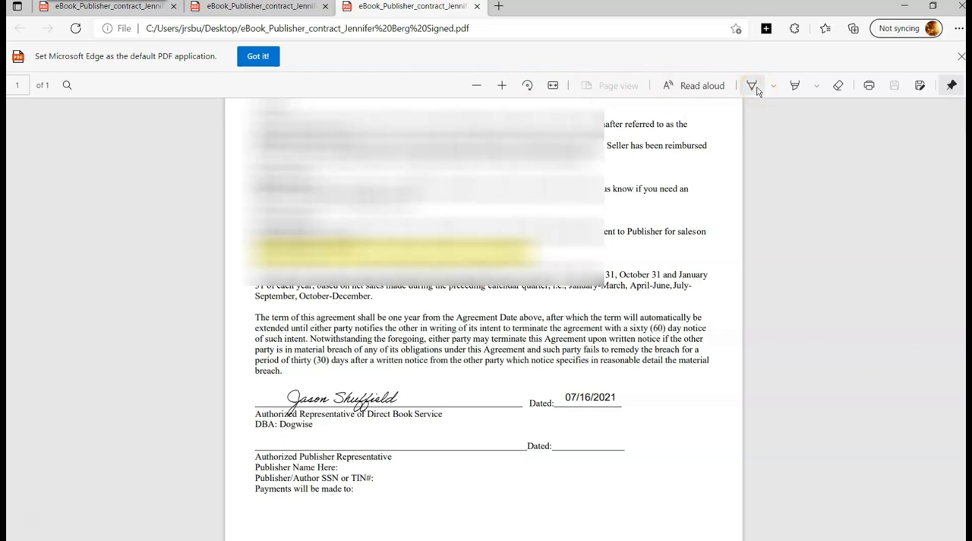
mouse_move(773, 85)
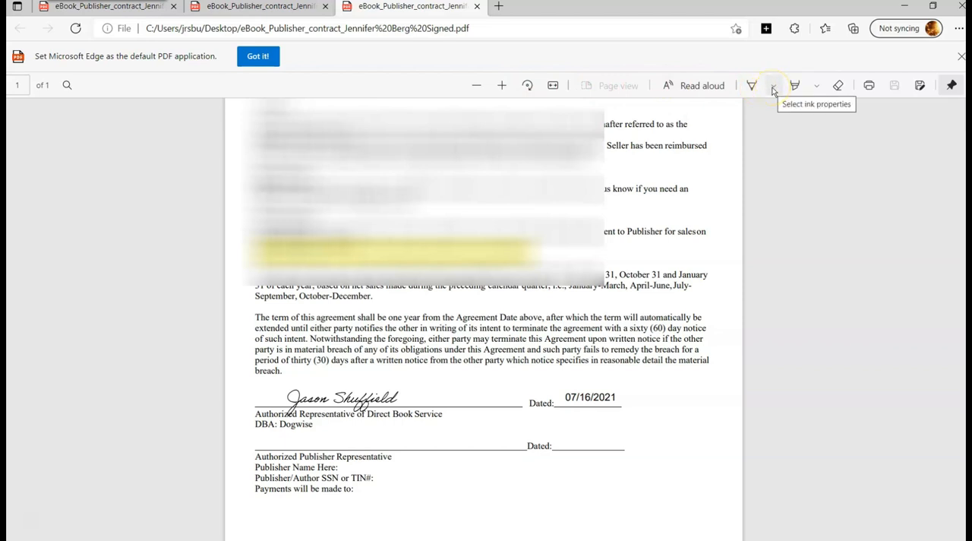
Step: Activate the Draw tool and choose the dark blue ink swatch
left_click(750, 85)
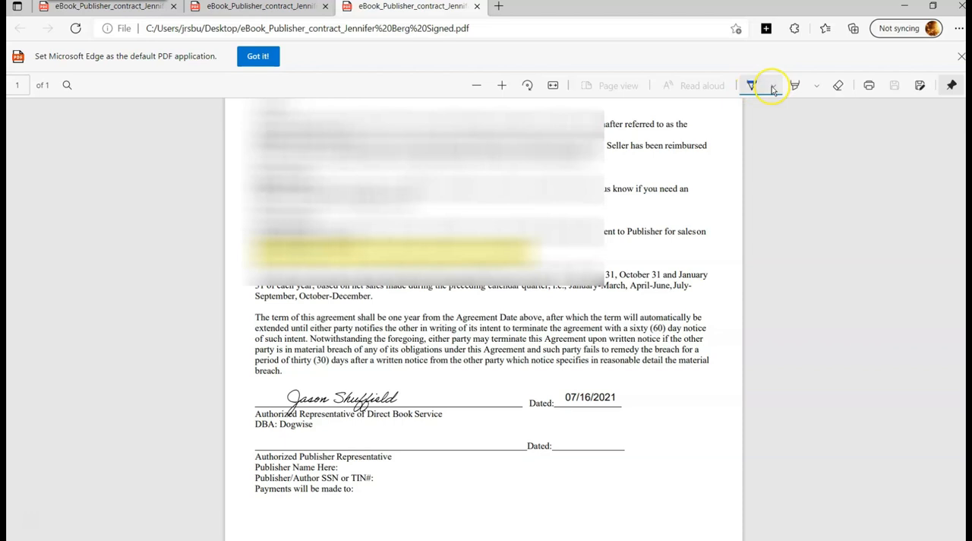
left_click(774, 85)
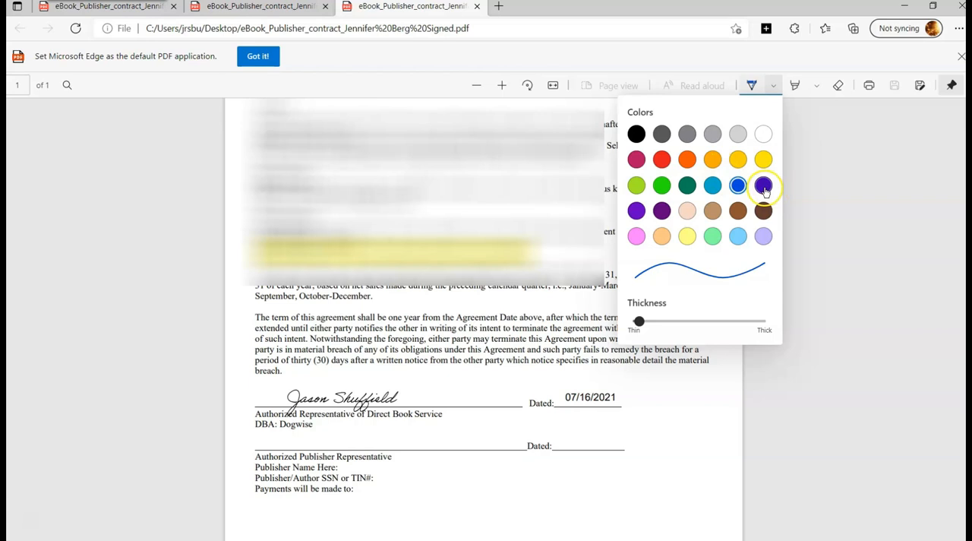
left_click(764, 185)
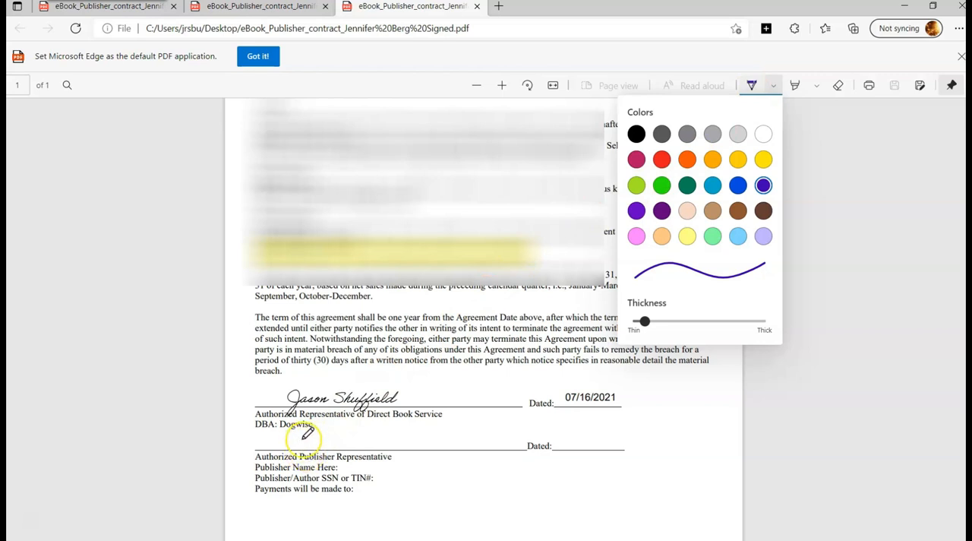
mouse_move(304, 441)
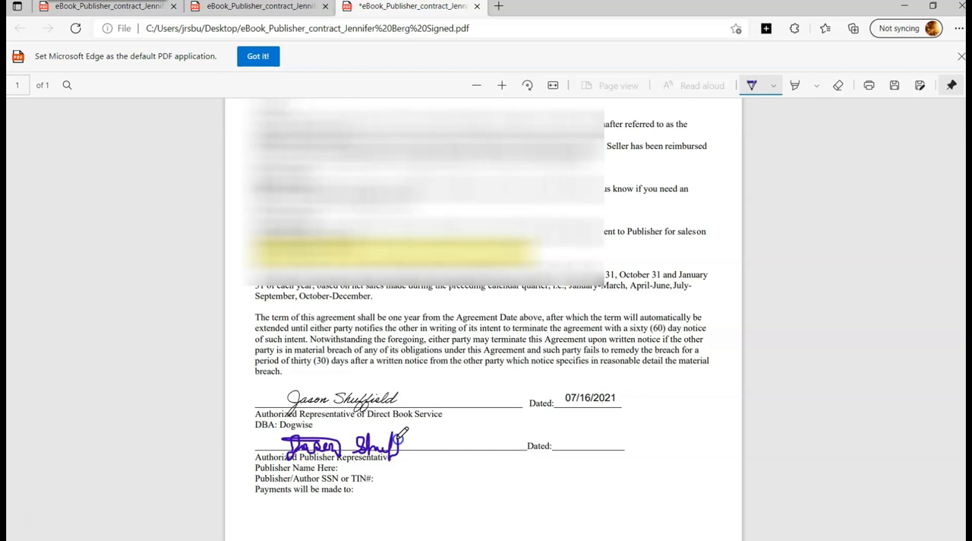
Step: Hand-draw a dark-blue signature on the Authorized Publisher Representative line
left_click_drag(379, 445, 411, 444)
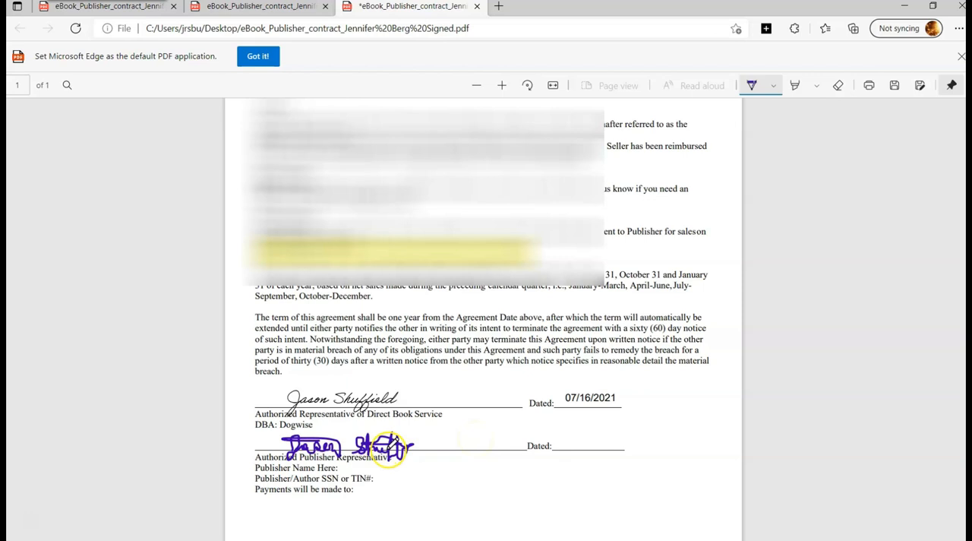
mouse_move(823, 99)
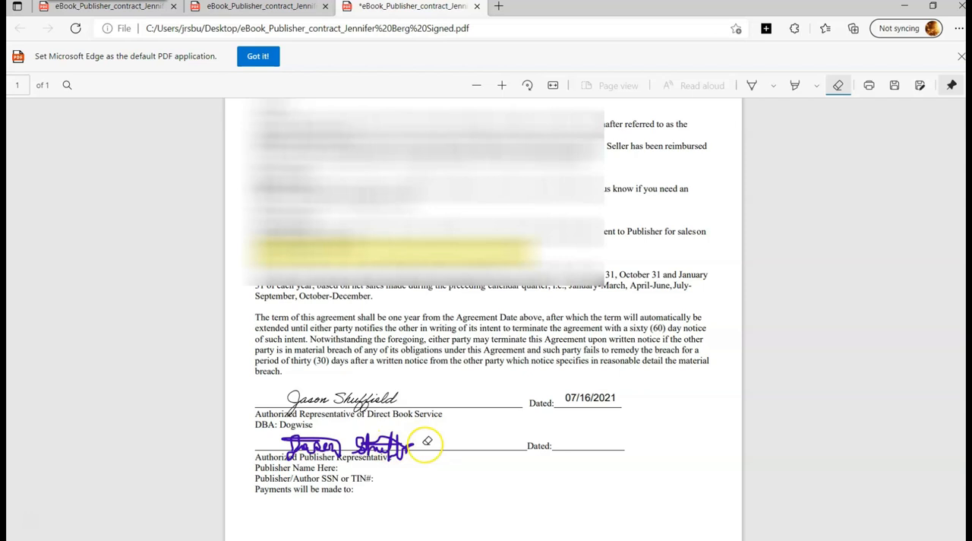
mouse_move(423, 443)
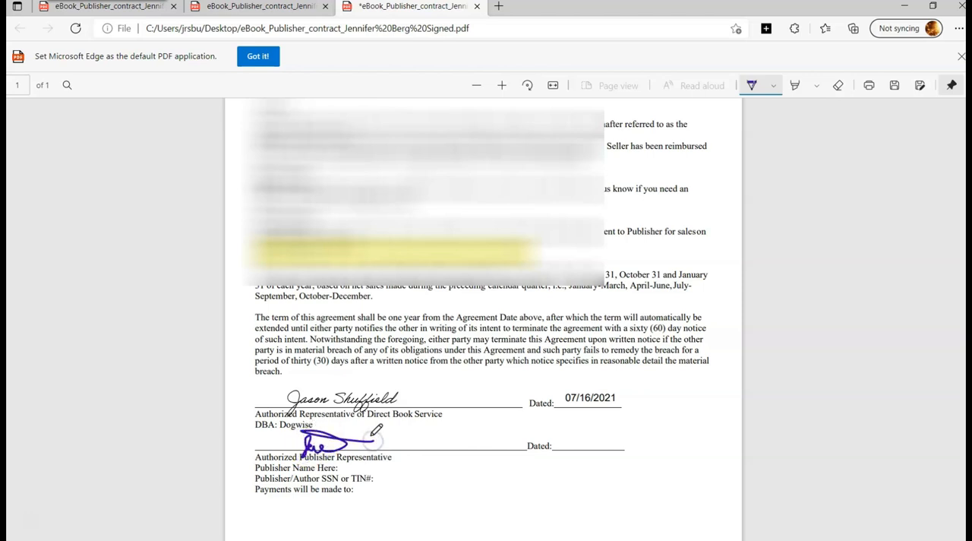
Step: Redraw a cleaner dark-blue signature on the publisher line after erasing the first
left_click_drag(349, 440, 392, 440)
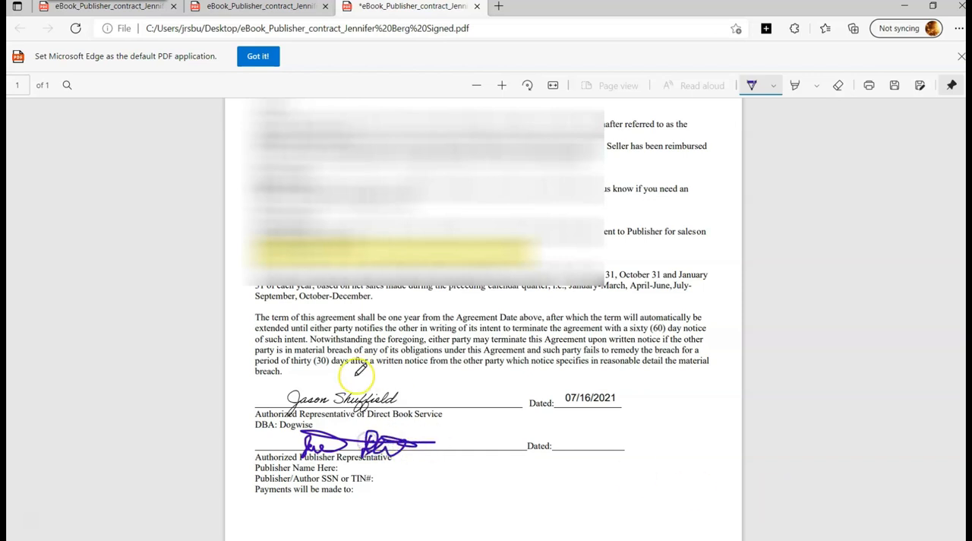
mouse_move(615, 288)
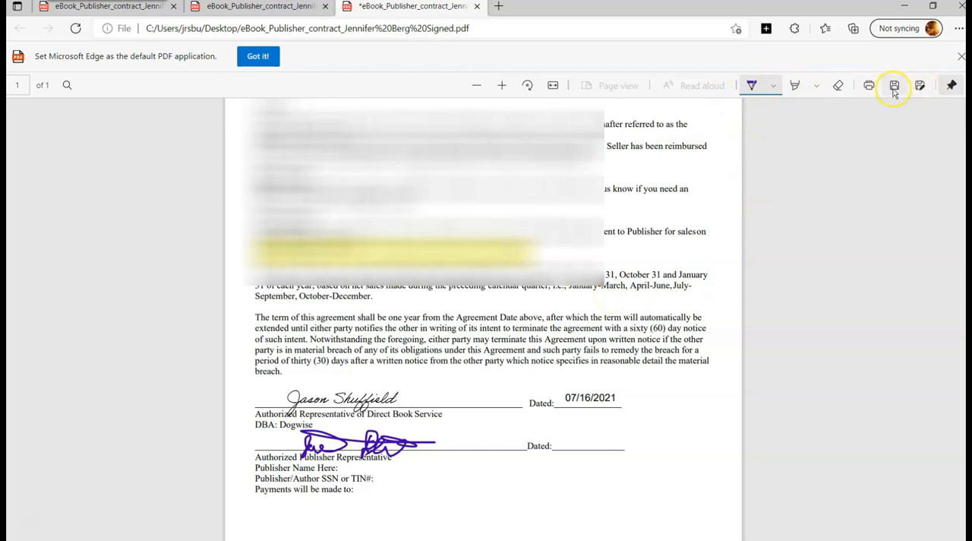
mouse_move(918, 85)
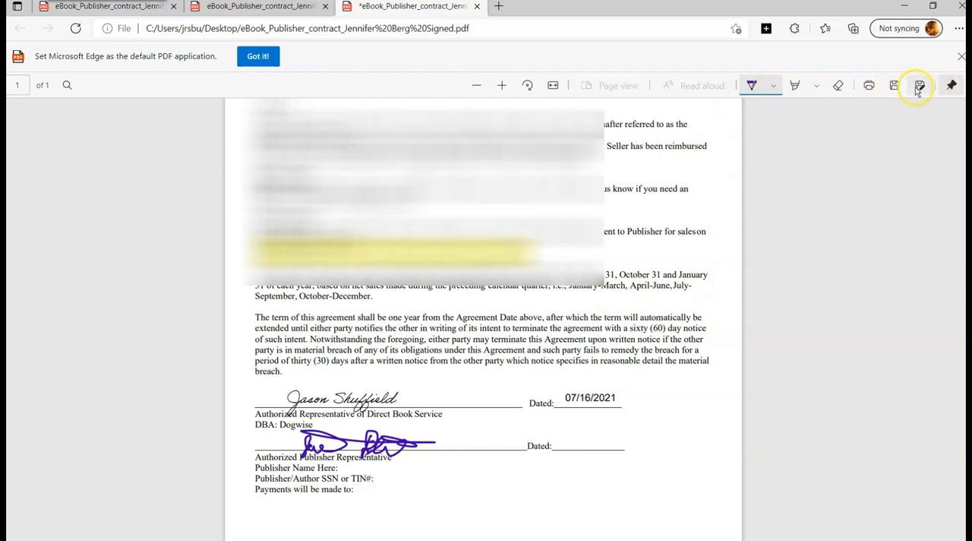
Step: Save the signed contract as a new PDF copy with 'part 2' appended to the file name
left_click(919, 85)
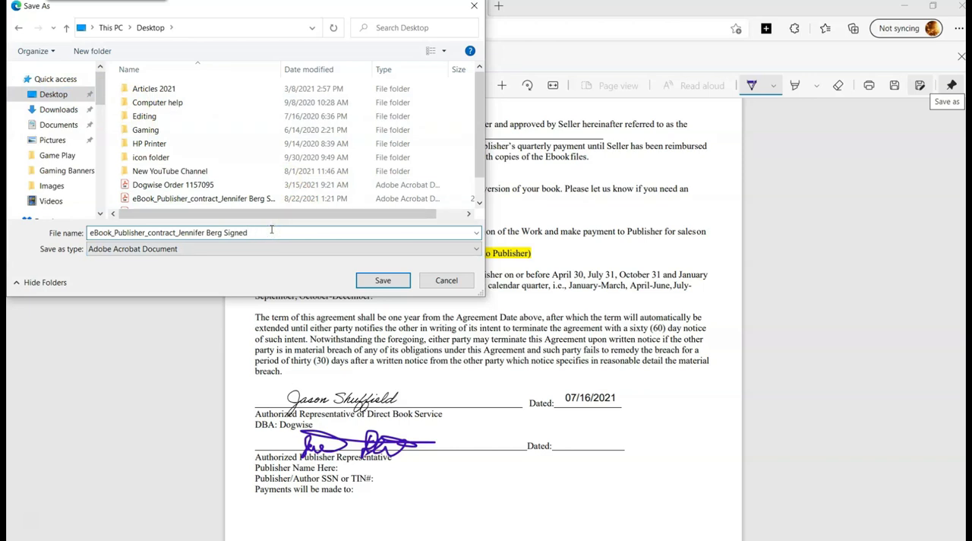
type("part 2")
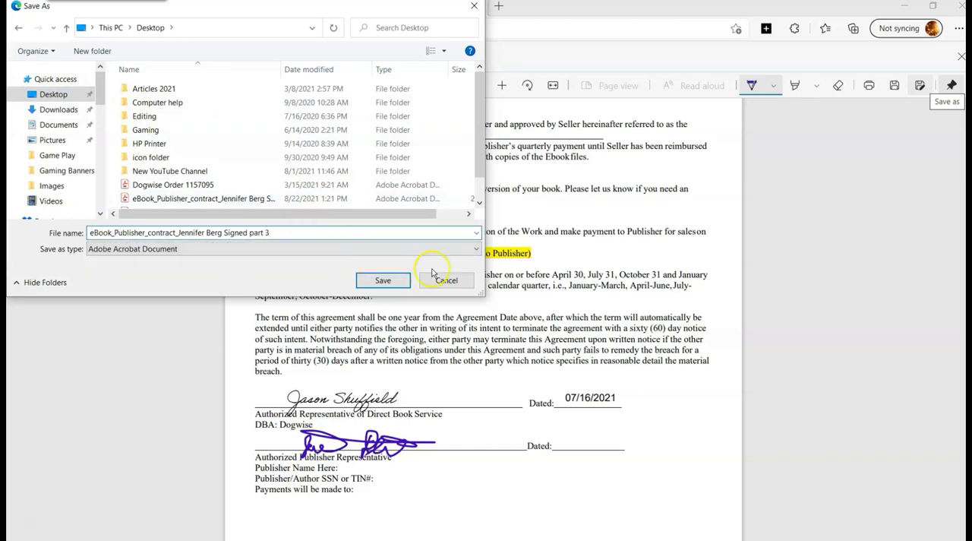
left_click(382, 280)
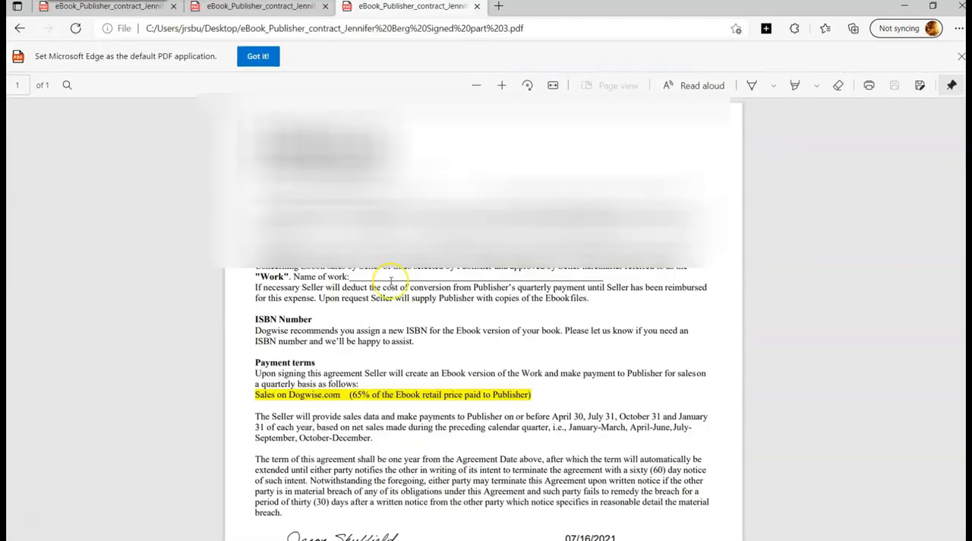
scroll("down", 3)
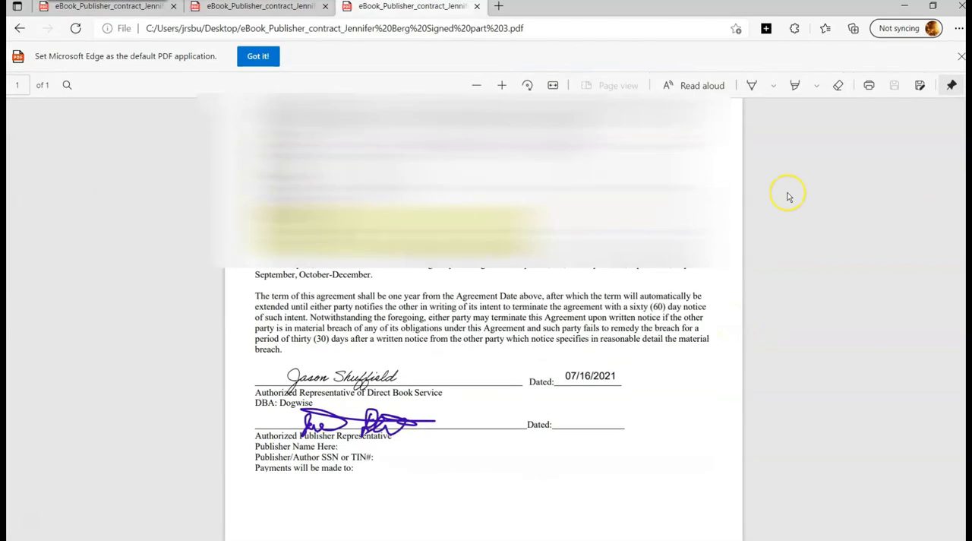
mouse_move(668, 234)
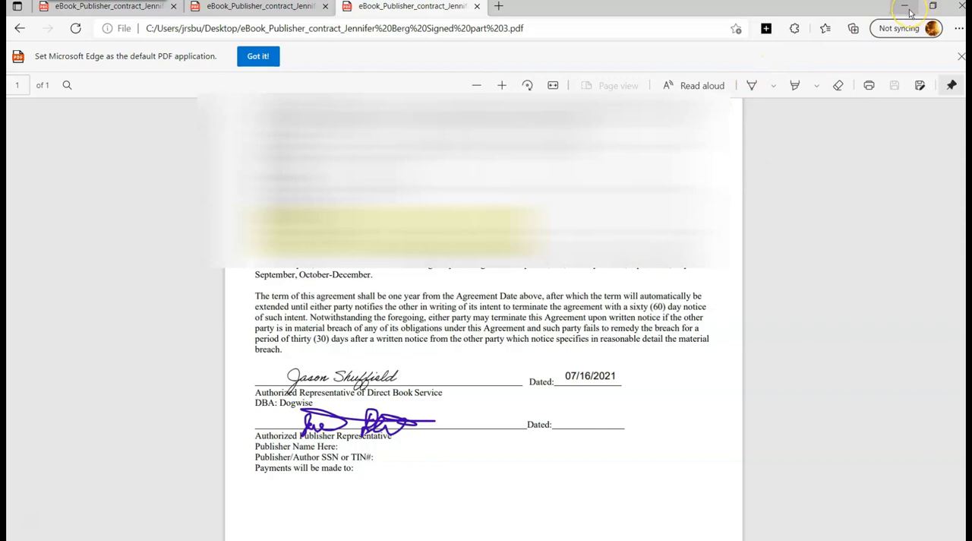
Step: Minimize Edge and reopen the signed contract PDF from the desktop in Microsoft Edge
left_click(906, 7)
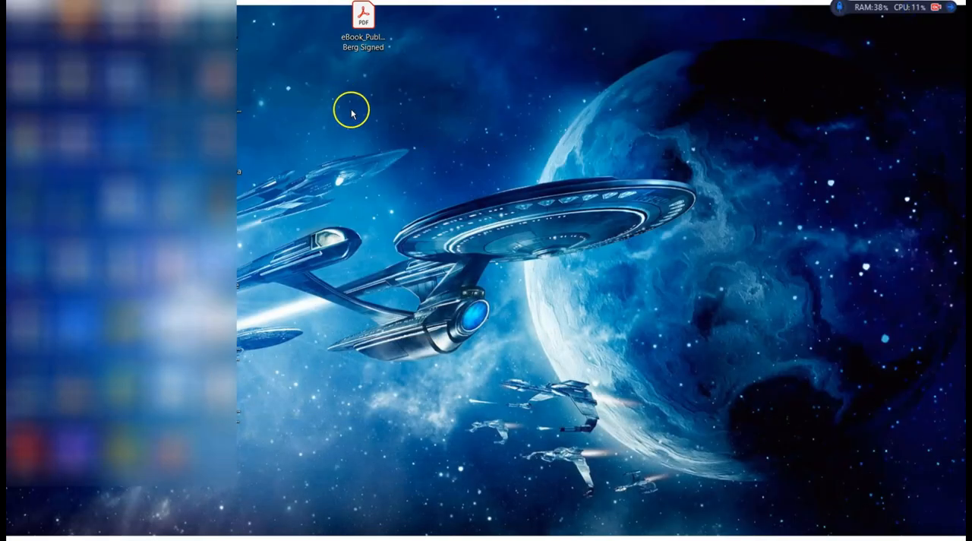
mouse_move(221, 400)
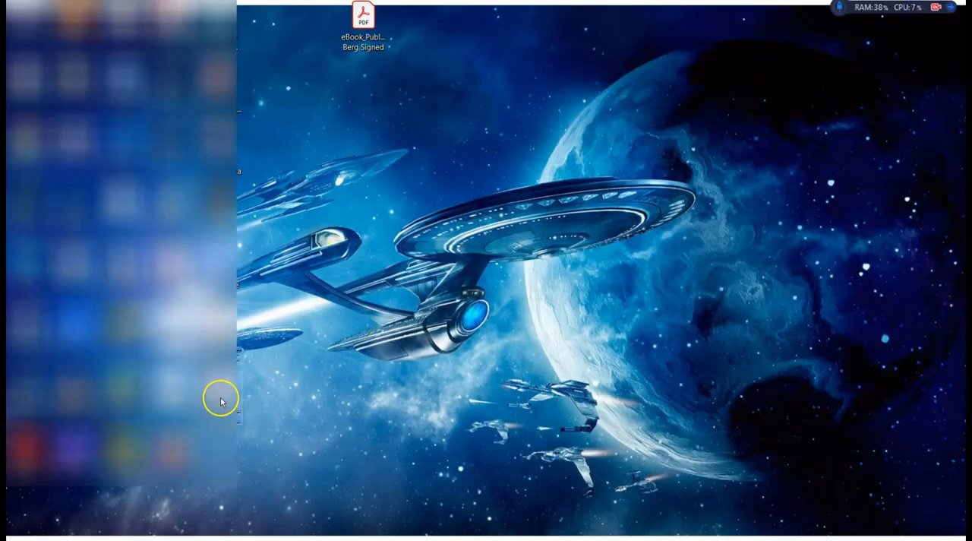
right_click(362, 23)
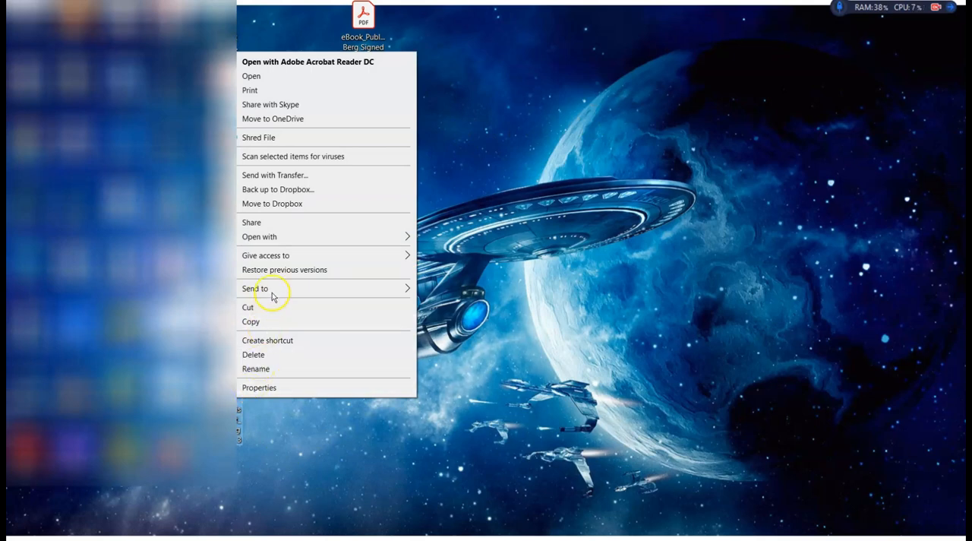
left_click(260, 236)
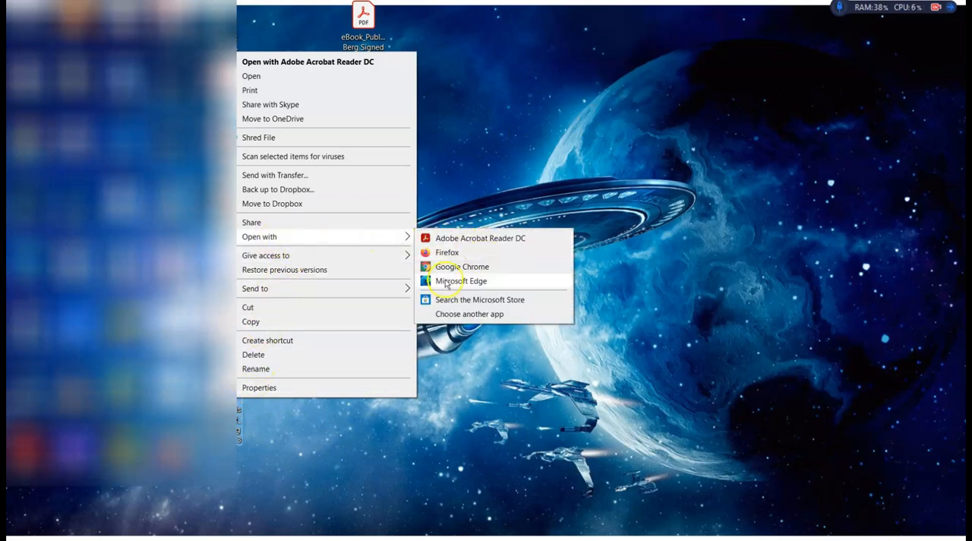
left_click(461, 280)
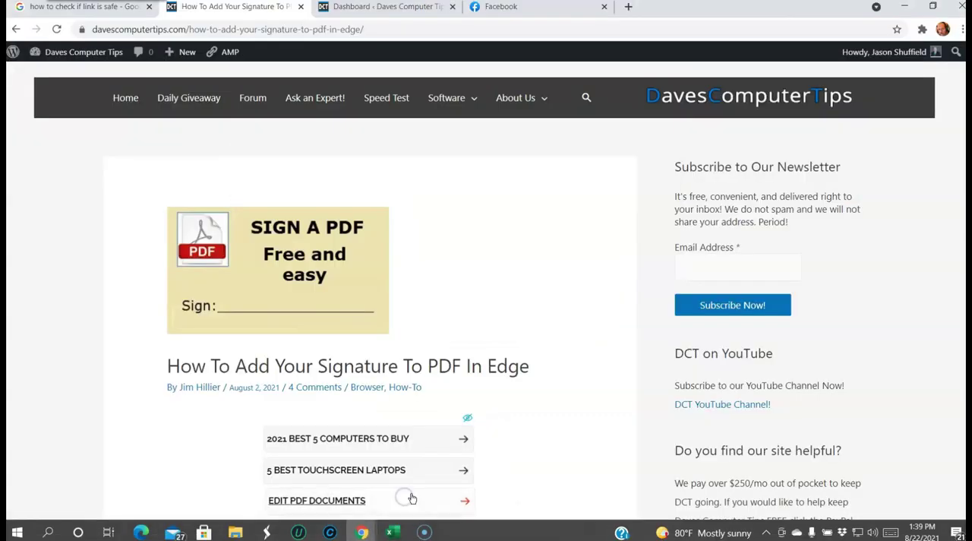
mouse_move(585, 327)
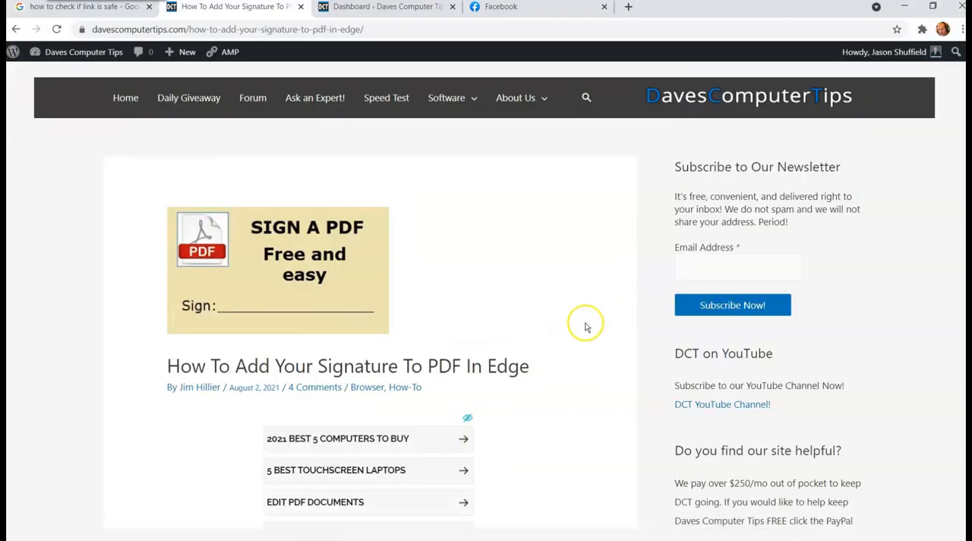
mouse_move(581, 319)
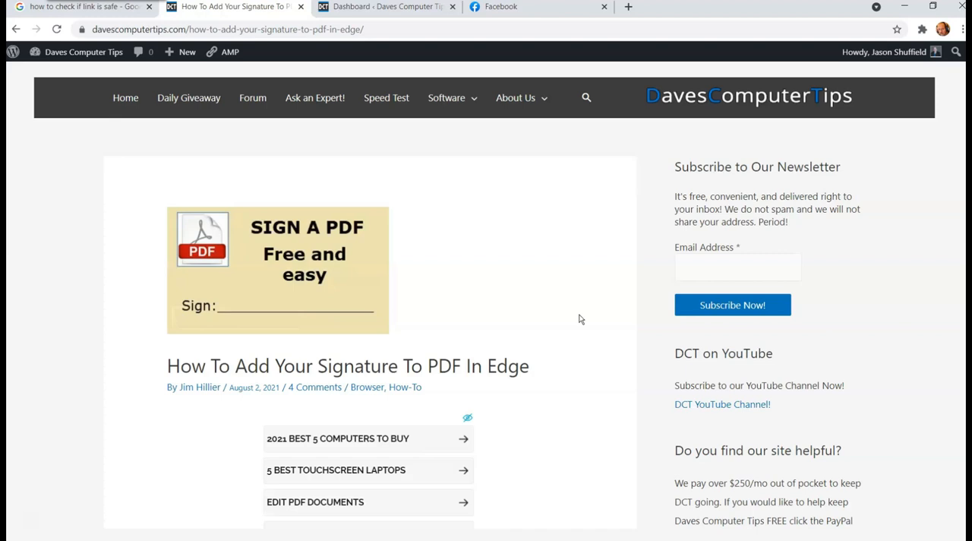
mouse_move(606, 310)
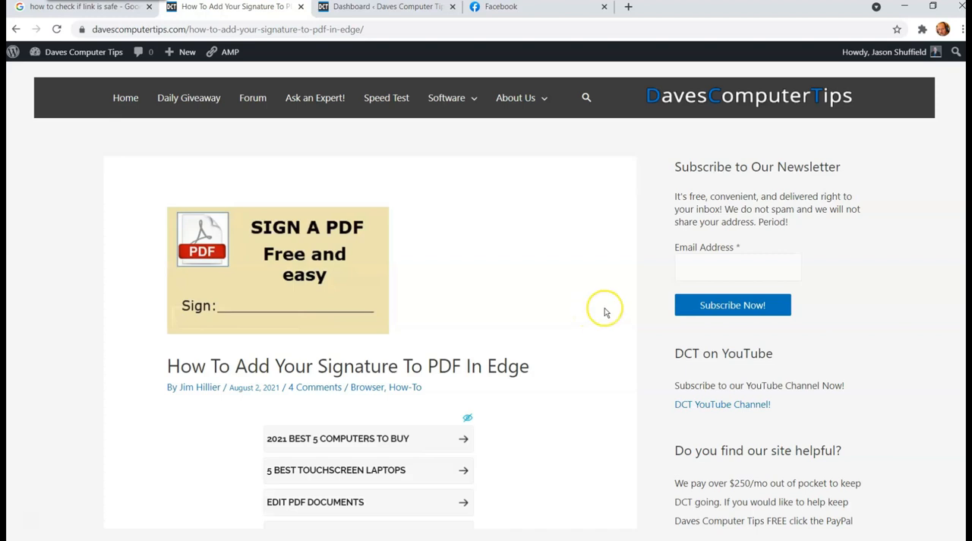